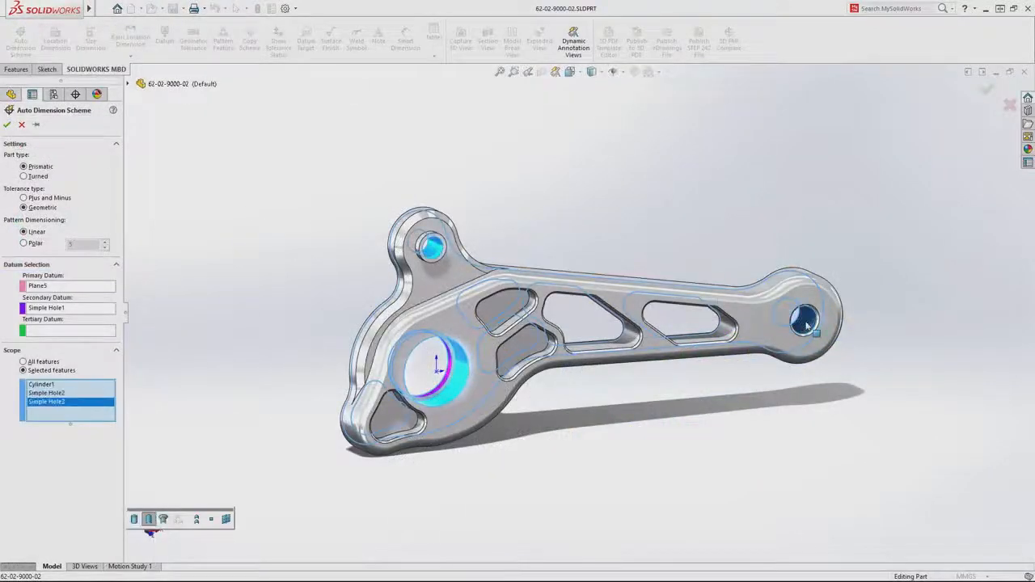
Preview Auto Dimension Scheme and the CAM toolpath simulation cutting the control arm.
{"action": "left_click", "coordinate": [7, 124]}
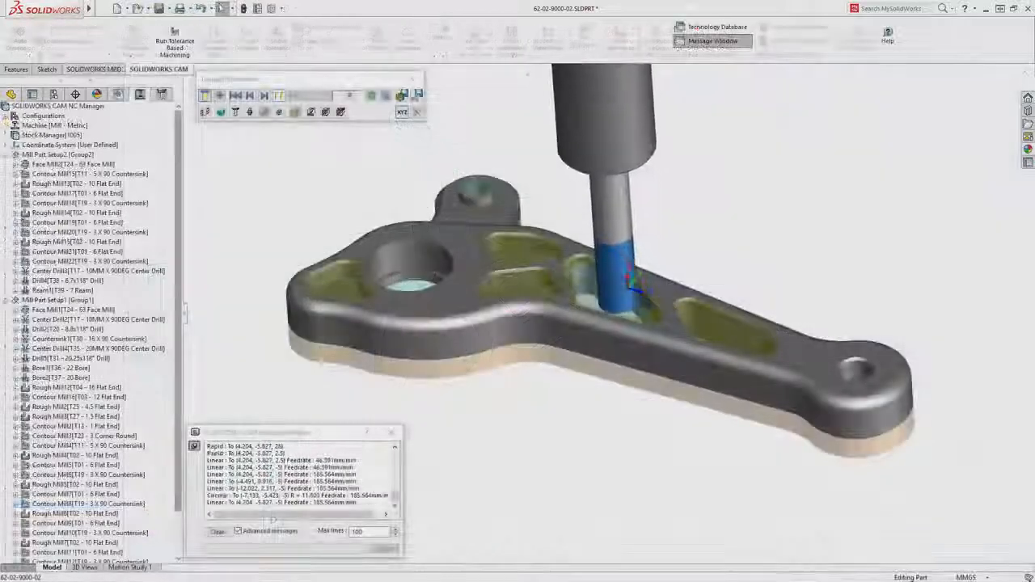
{"action": "left_click", "coordinate": [168, 69]}
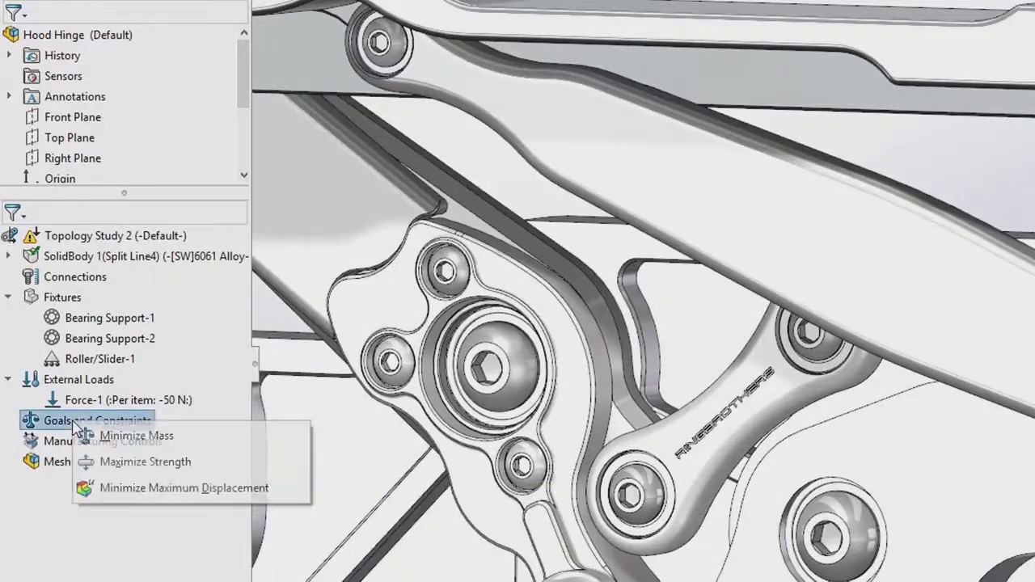
Make Maximize Strength the topology goal, capping remaining mass at 70%.
{"action": "left_click", "coordinate": [144, 461]}
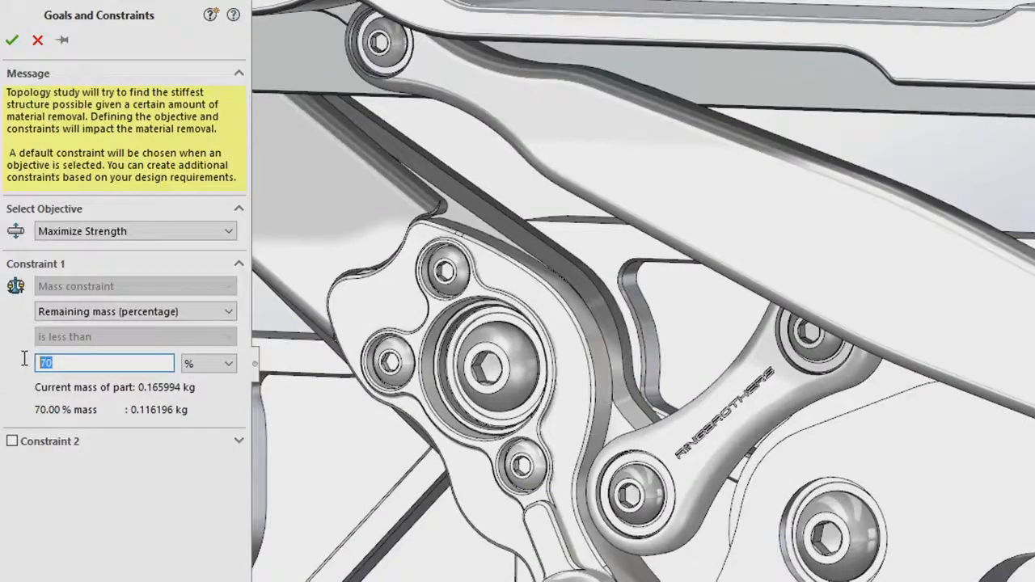
{"action": "left_click", "coordinate": [11, 40]}
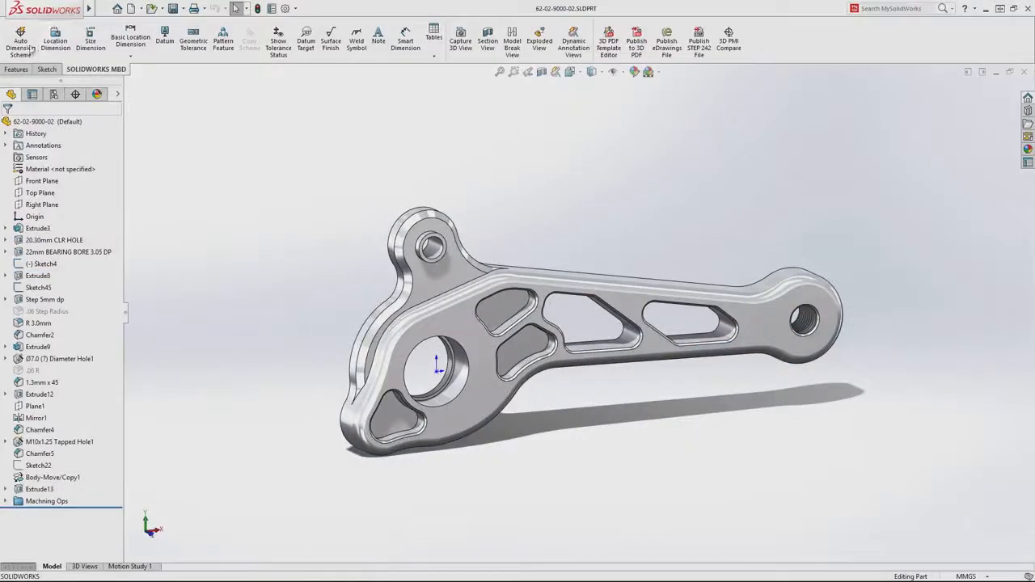
Auto-dimension Cylinder1 and Simple Hole2, then give the 2.50 dimension a ±0.2 mm tolerance.
{"action": "left_click", "coordinate": [20, 41]}
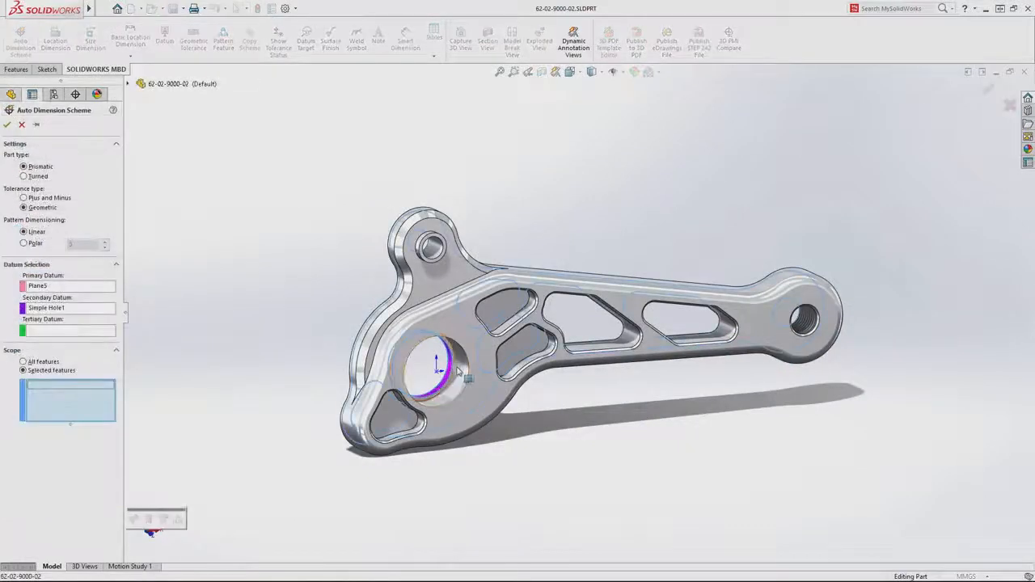
{"action": "left_click", "coordinate": [437, 372]}
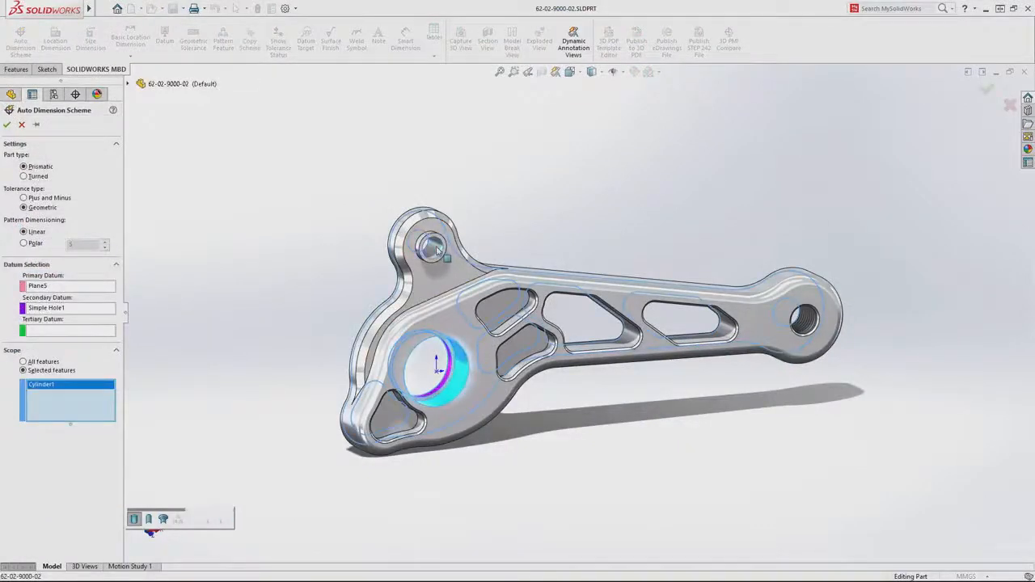
{"action": "left_click", "coordinate": [806, 324]}
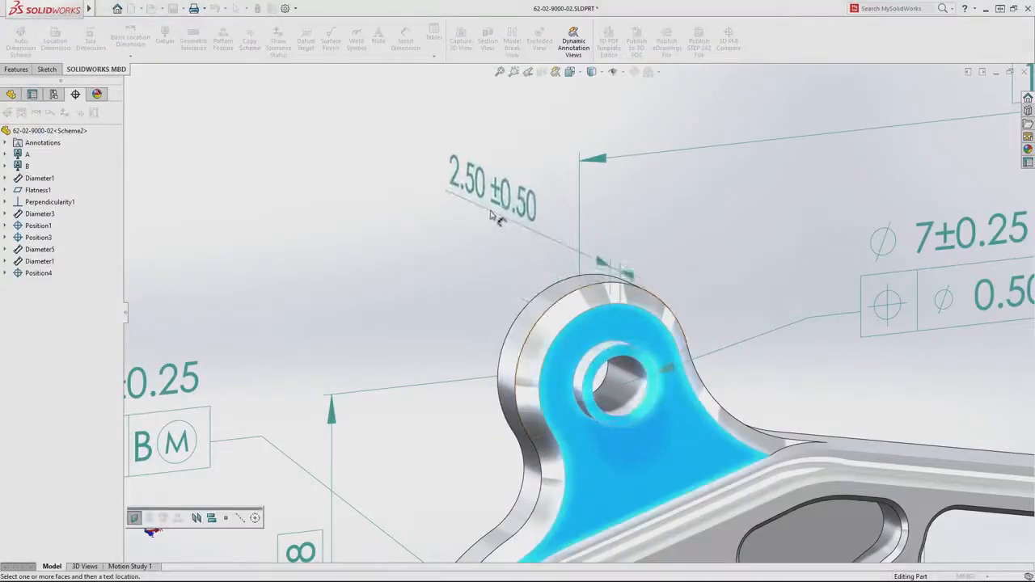
{"action": "left_click", "coordinate": [485, 190]}
{"action": "type", "text": "0.2"}
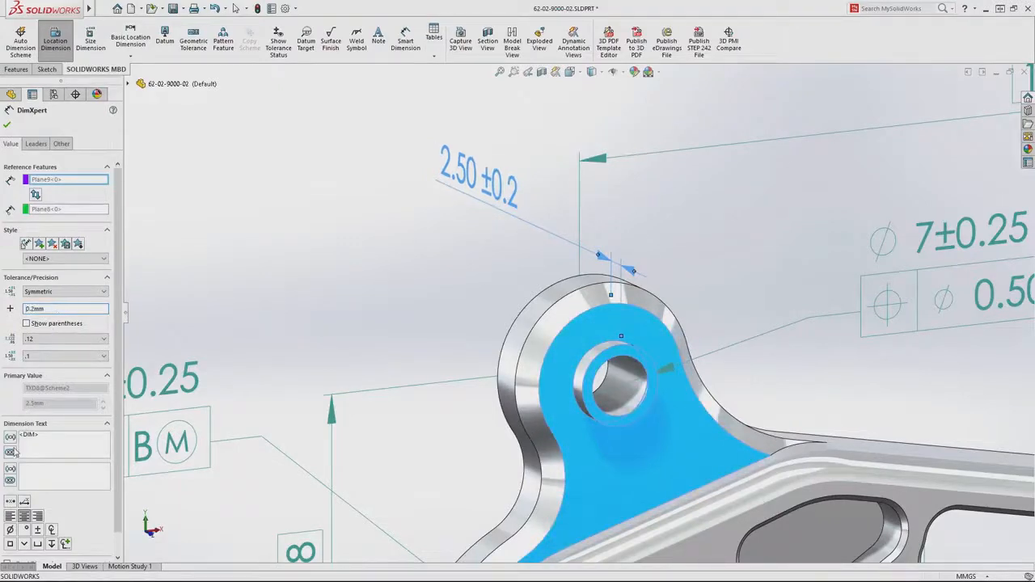
{"action": "left_click", "coordinate": [11, 453]}
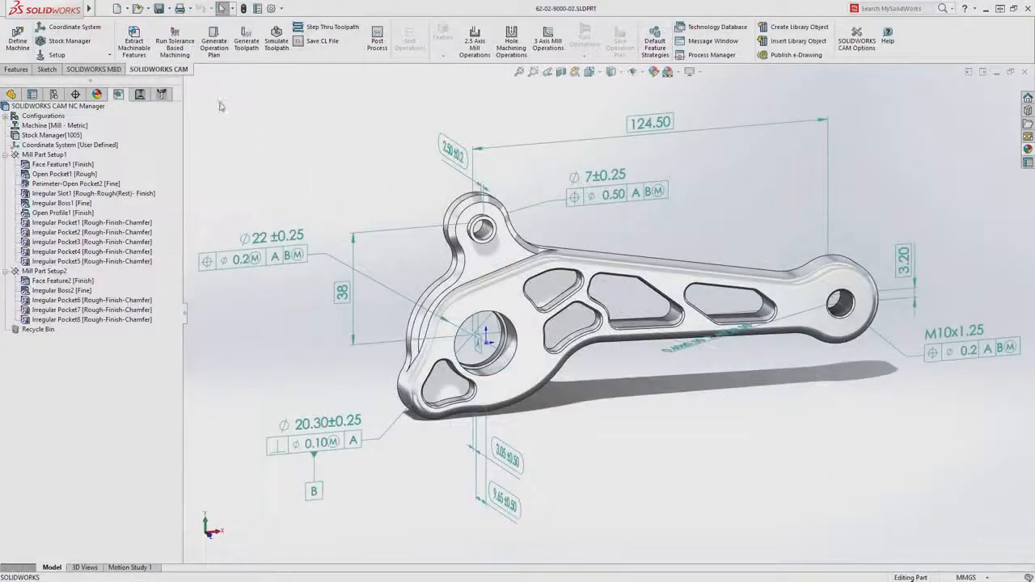
Run tolerance-based machining to identify the hole, countersink and counterbore conditions.
{"action": "left_click", "coordinate": [175, 41]}
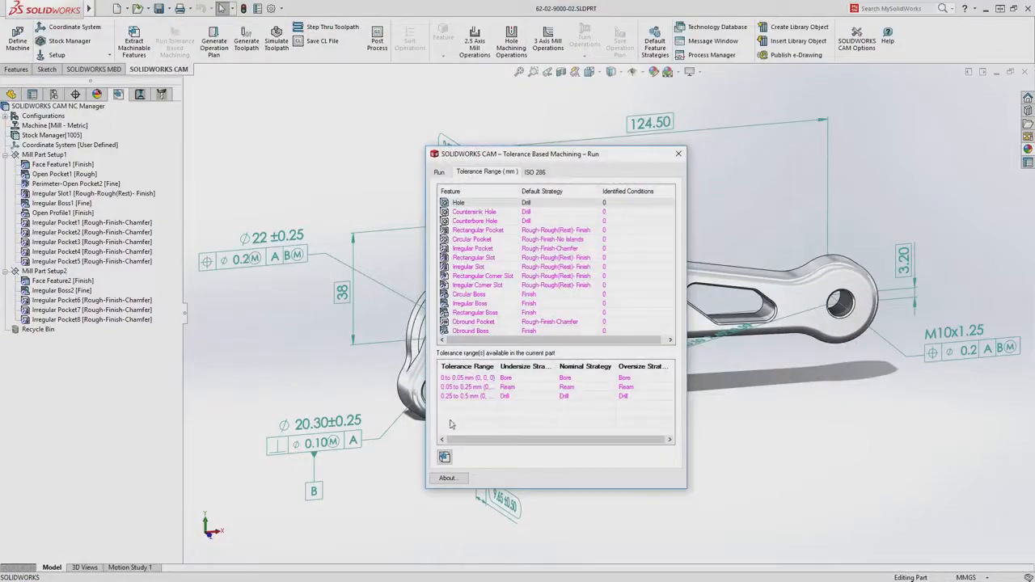
{"action": "left_click", "coordinate": [445, 457]}
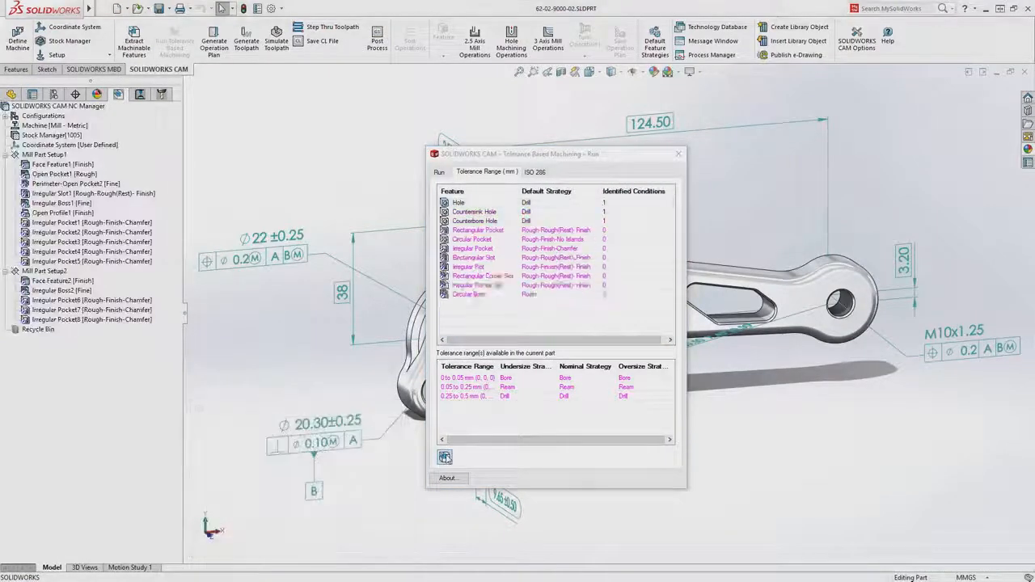
{"action": "left_click", "coordinate": [445, 457]}
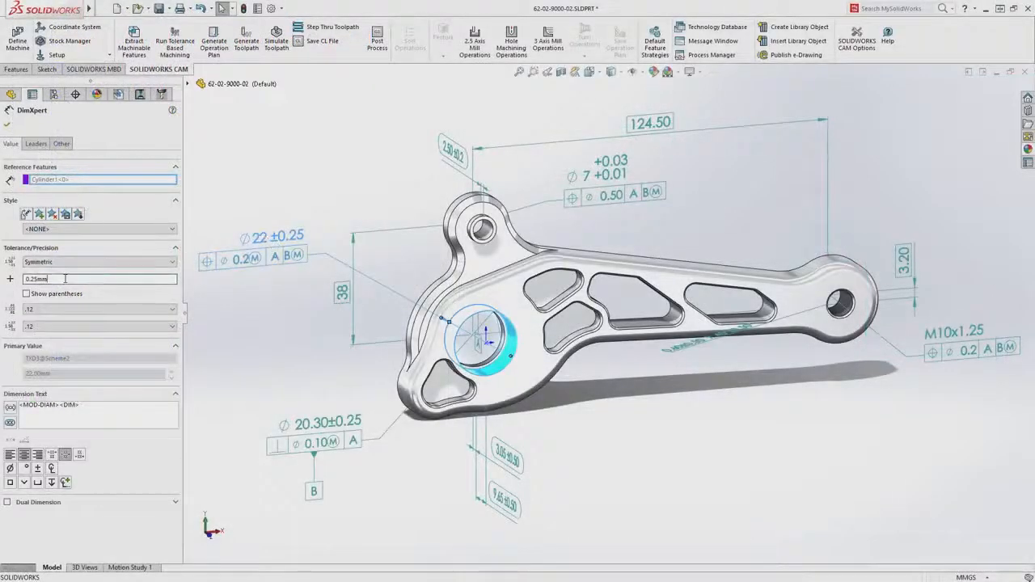
Set the Ø22 bore tolerance to 0.1 mm and fully rebuild the toolpaths.
{"action": "type", "text": "0.1mm"}
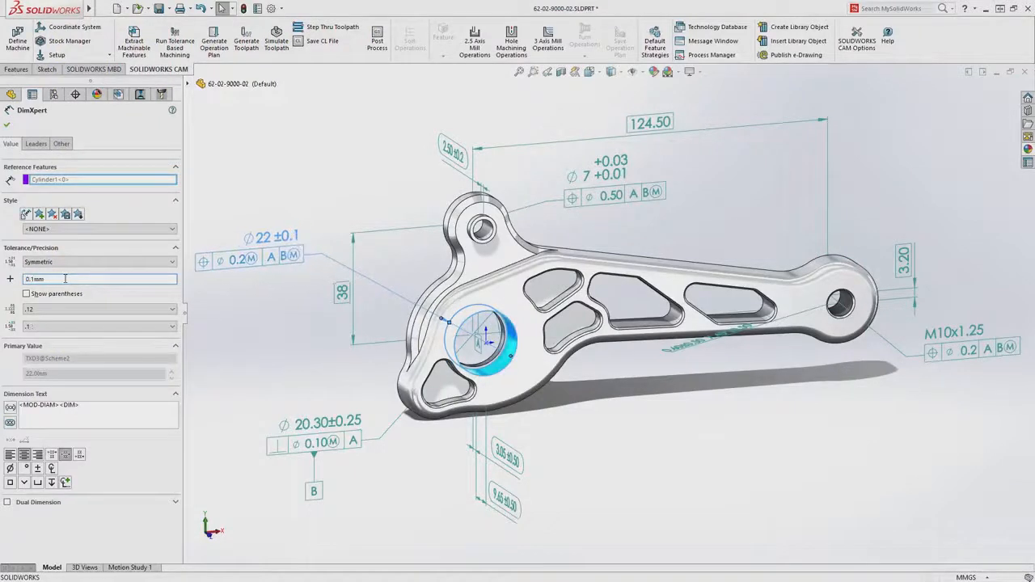
{"action": "left_click", "coordinate": [7, 110]}
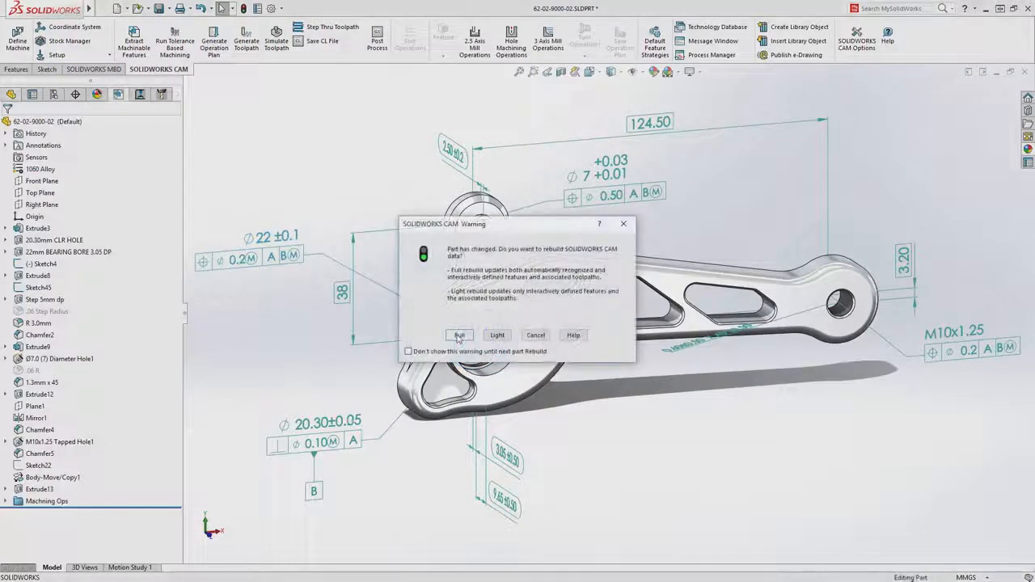
{"action": "left_click", "coordinate": [459, 335]}
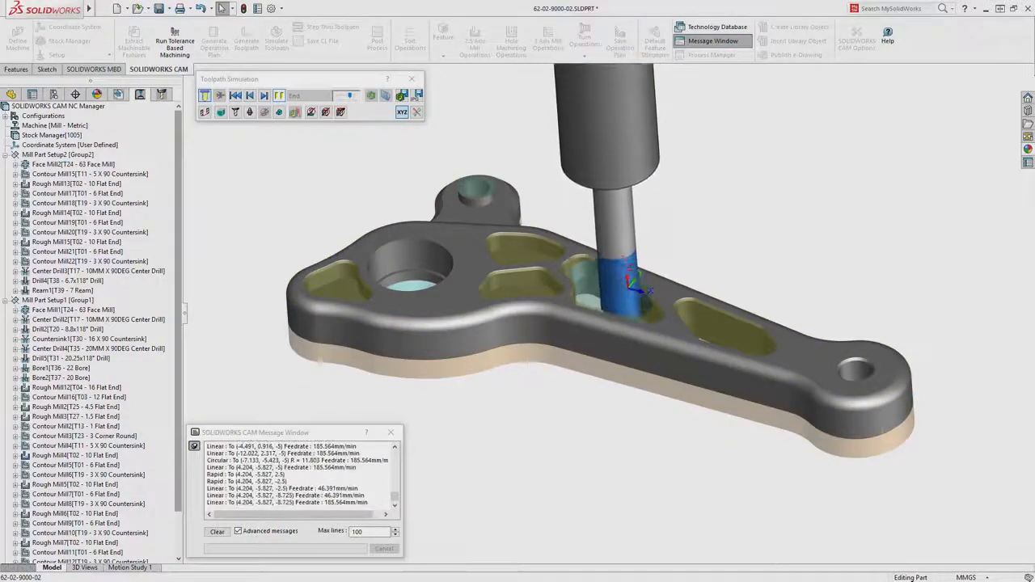
Start a new inspection project for the control arm, selecting a vendor before extraction settings.
{"action": "left_click", "coordinate": [92, 69]}
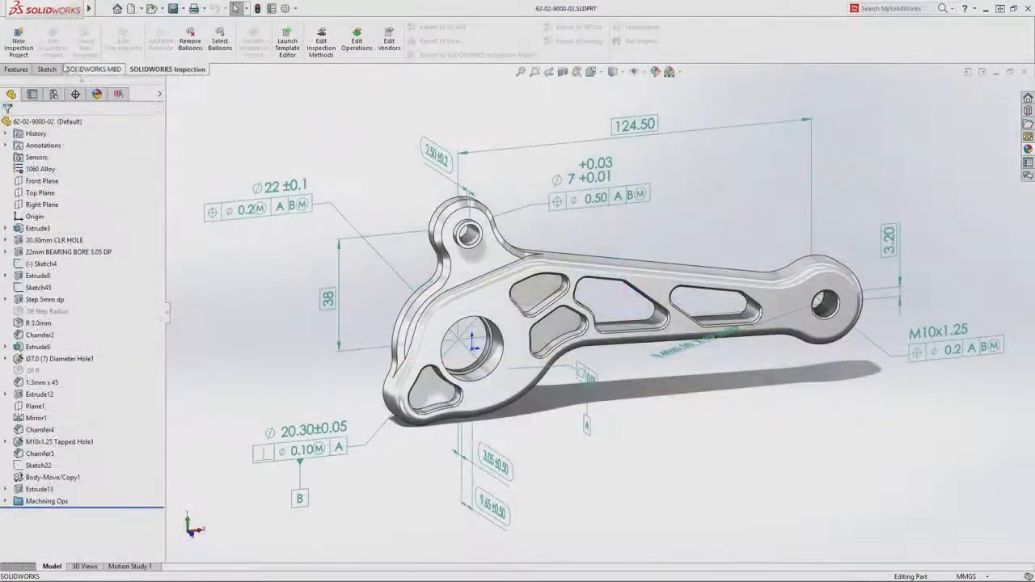
{"action": "left_click", "coordinate": [18, 38]}
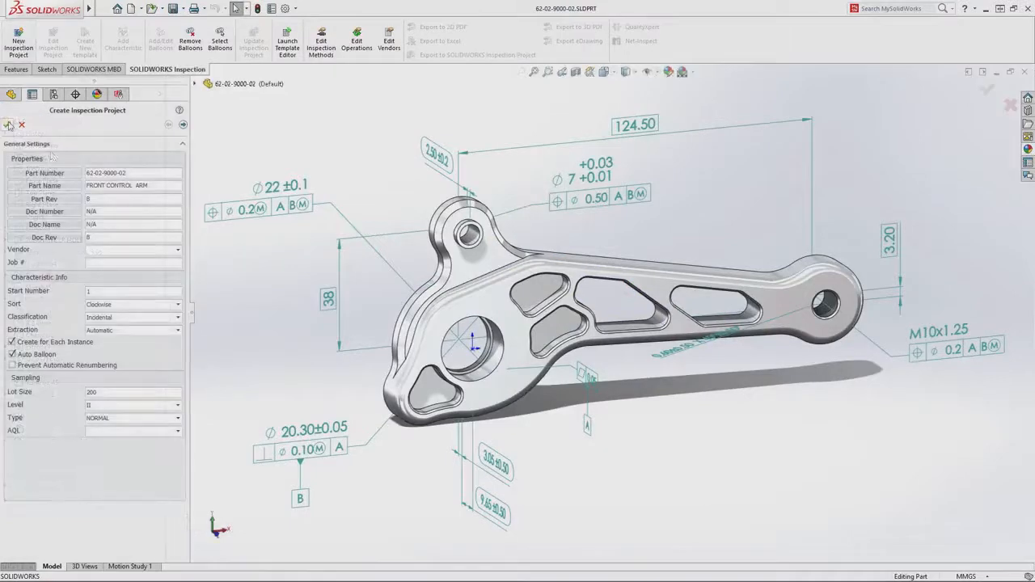
{"action": "left_click", "coordinate": [176, 249]}
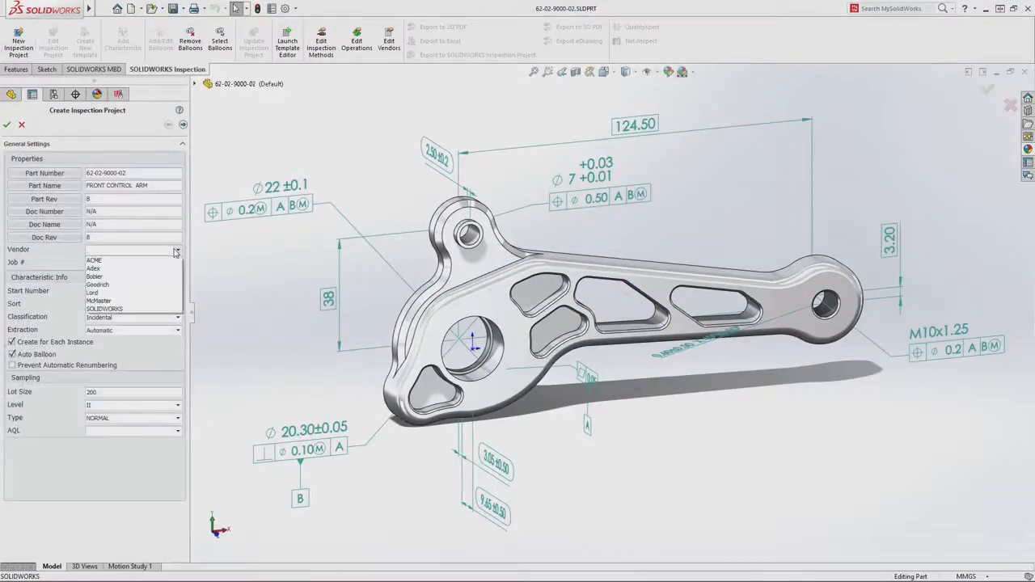
{"action": "left_click", "coordinate": [103, 309]}
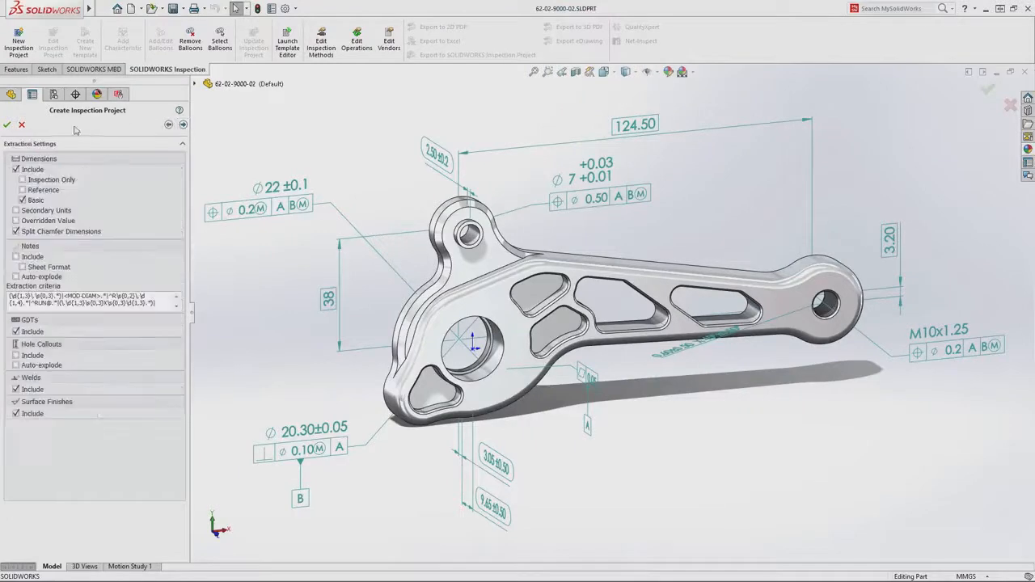
{"action": "left_click", "coordinate": [7, 124]}
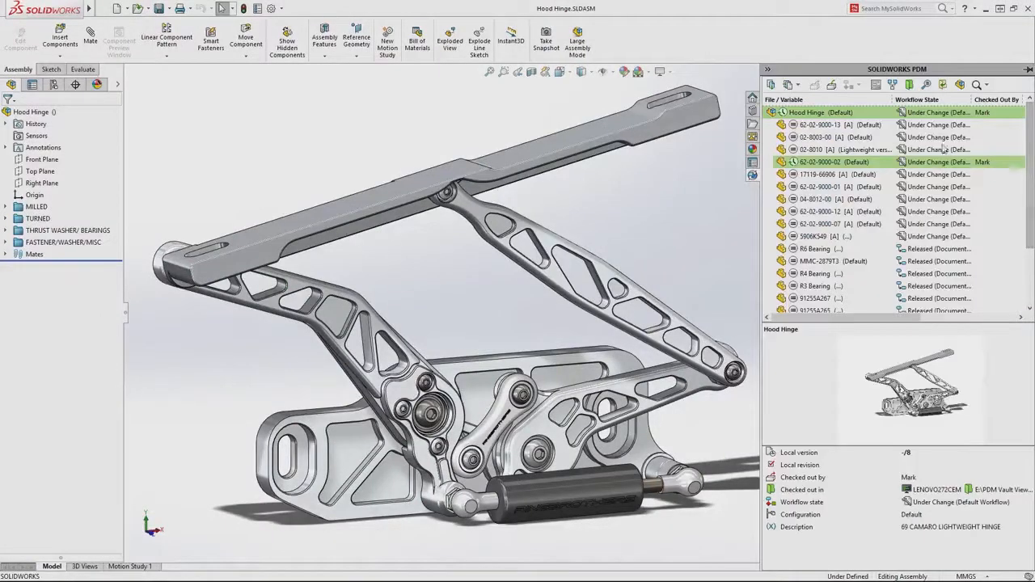
{"action": "mouse_move", "coordinate": [833, 84]}
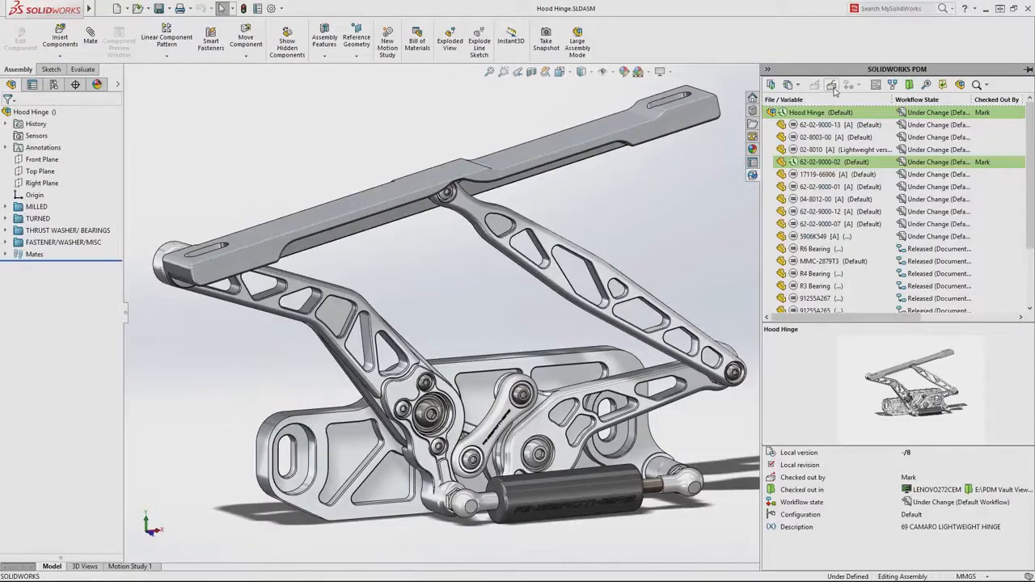
{"action": "left_click", "coordinate": [833, 85]}
{"action": "type", "text": "Front Control Arm tolerance change."}
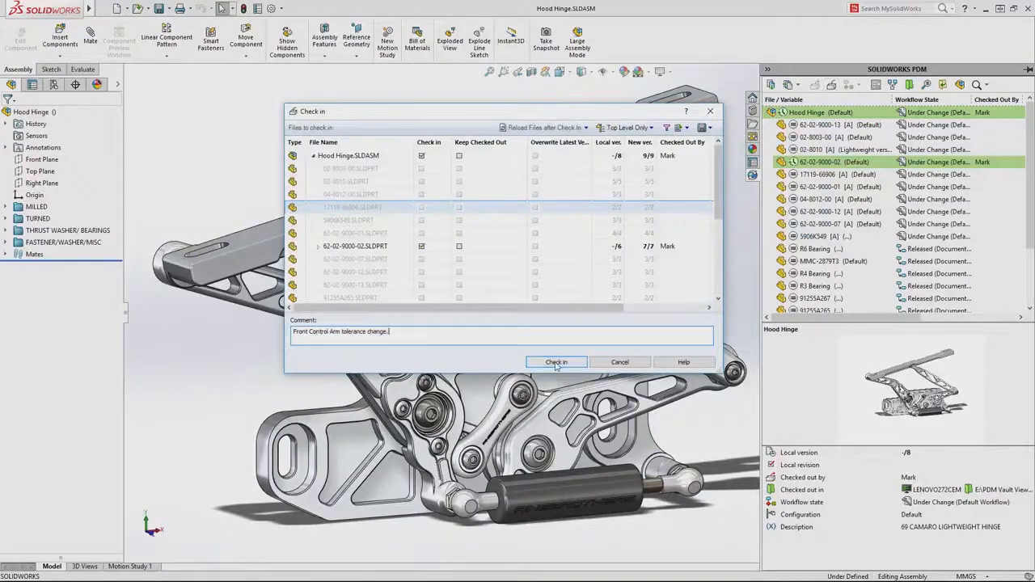
{"action": "left_click", "coordinate": [557, 361]}
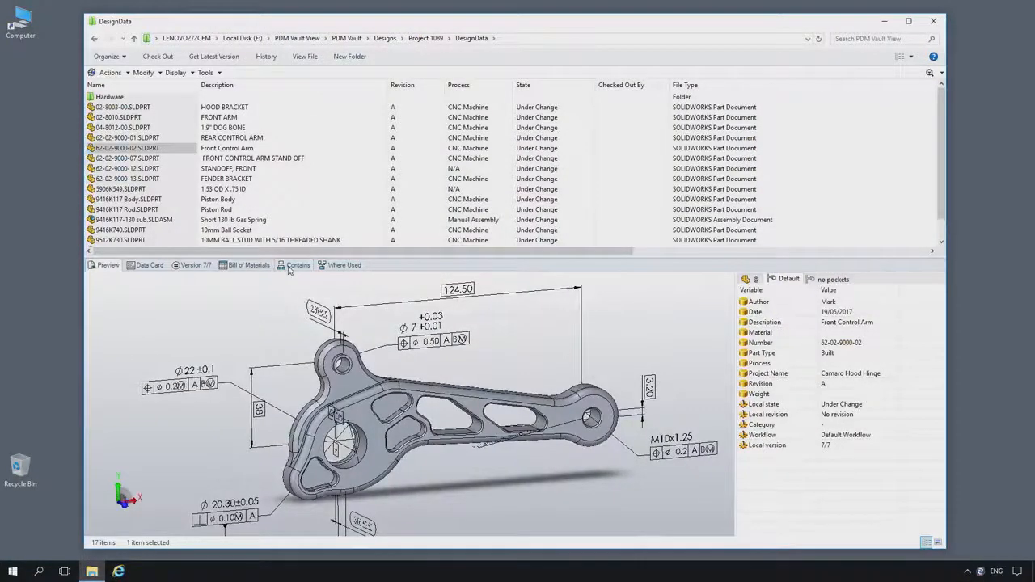
View the Contains tab for 62-02-9000-02.SLDPRT in the DesignData vault folder.
{"action": "left_click", "coordinate": [299, 264]}
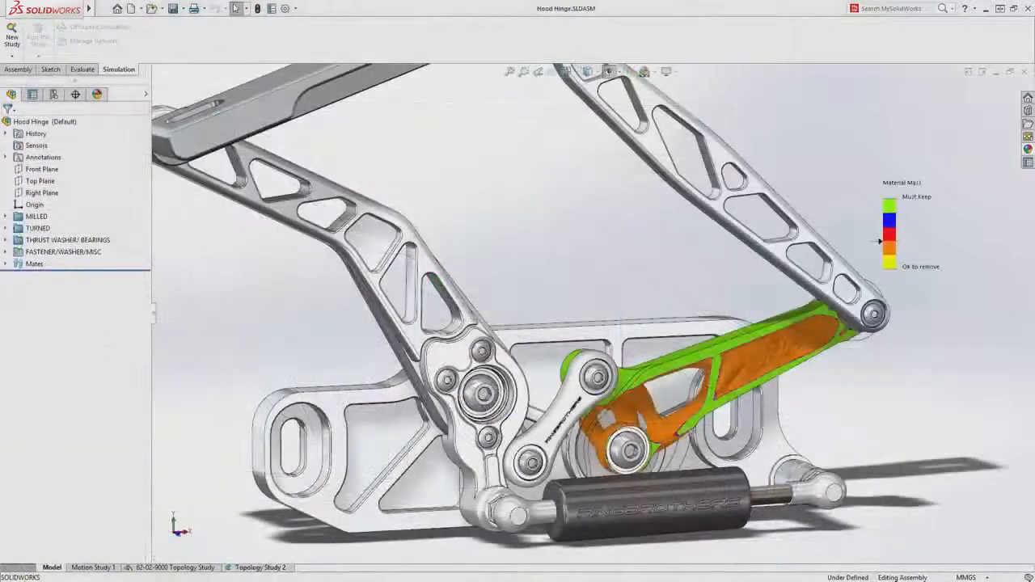
Return to the Assembly tab and select the gas spring component.
{"action": "left_click", "coordinate": [18, 69]}
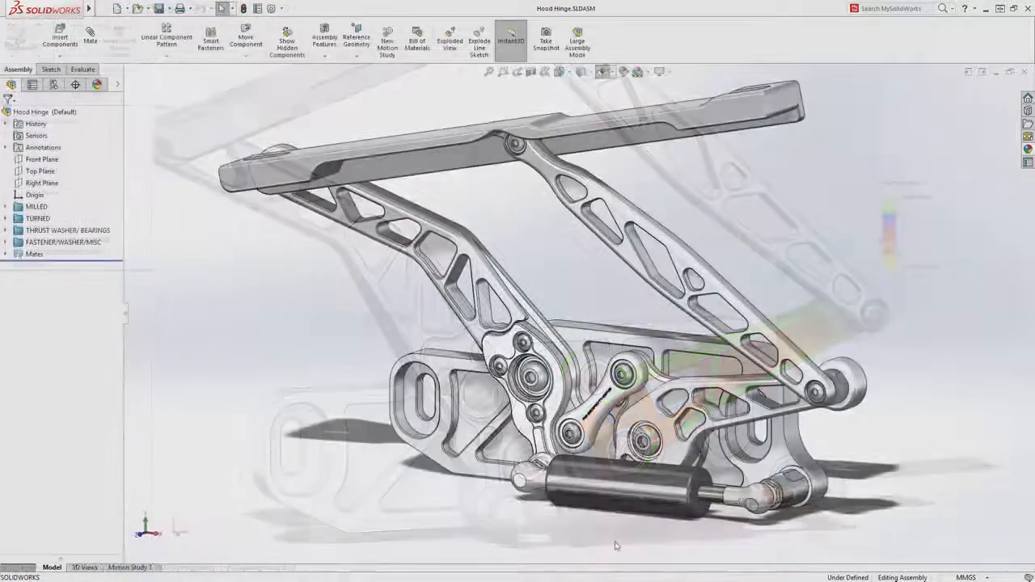
{"action": "left_click", "coordinate": [623, 485]}
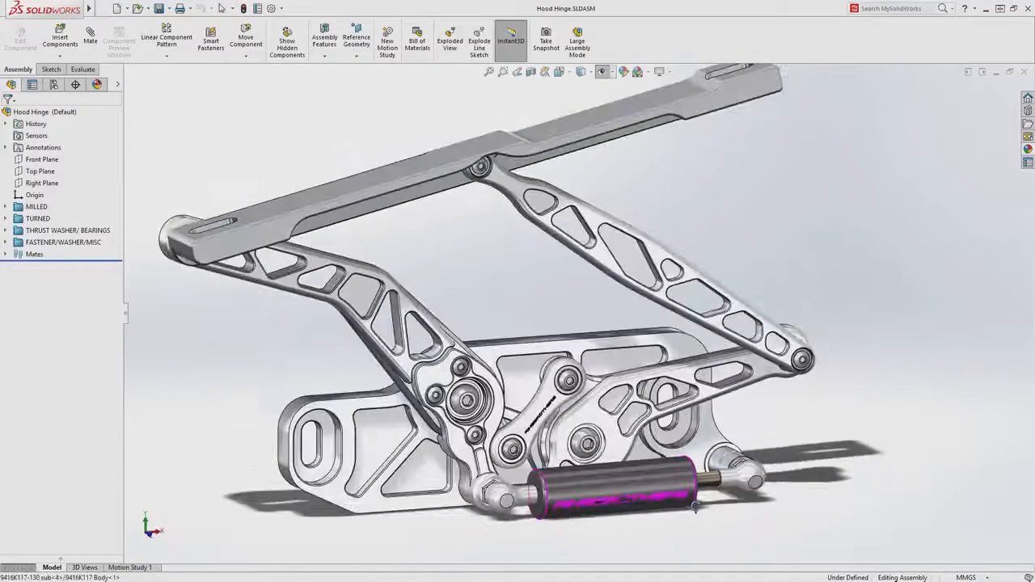